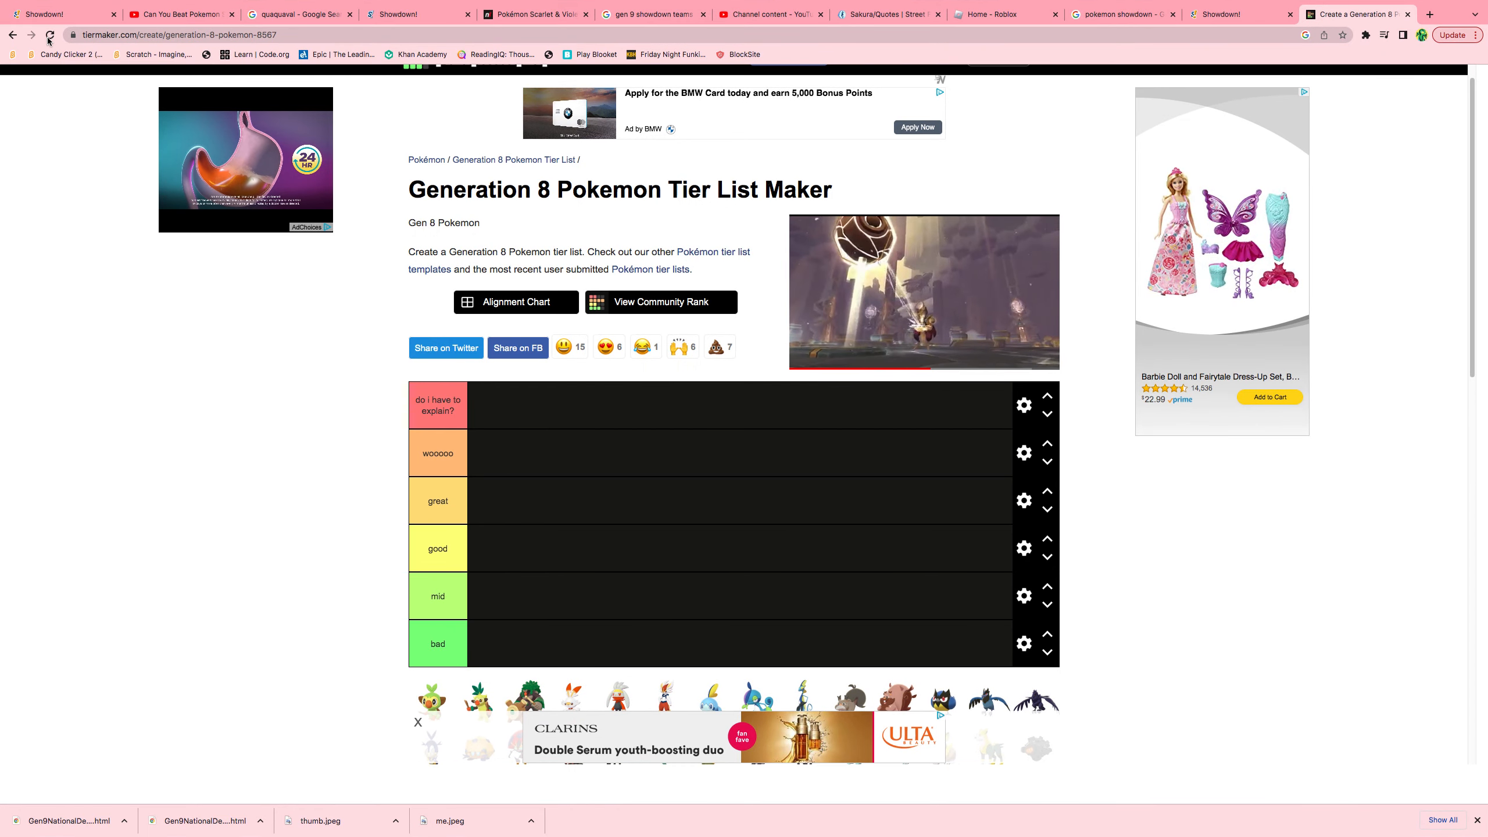
Reload the Generation 8 Pokemon tier list page so the sprite pool loads.
click(49, 38)
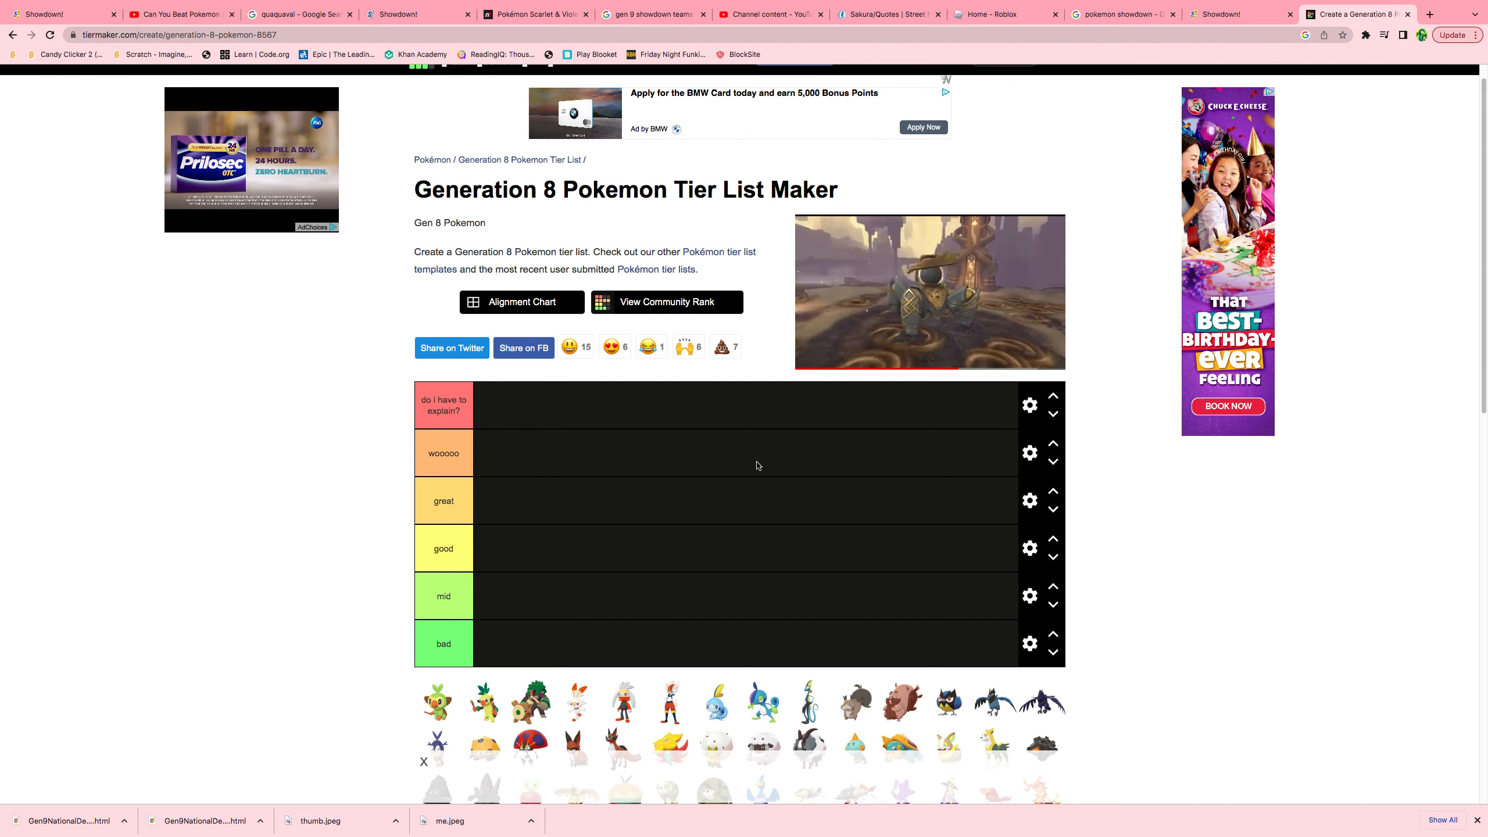
Scroll down to show the six tier rows and the full Pokemon sprite pool.
scroll(down, 3)
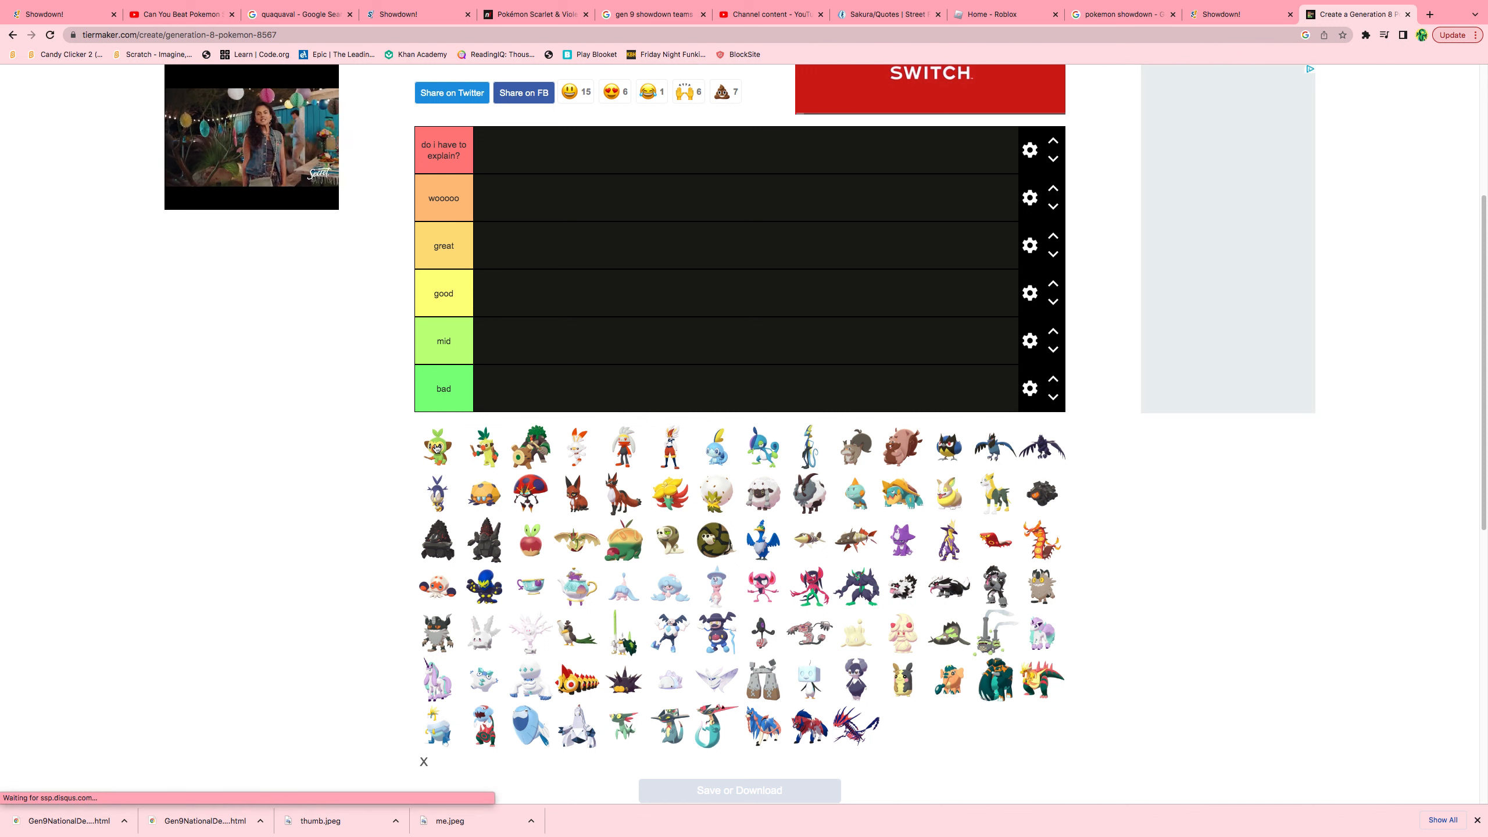
Drag Scorbunny into the second tier and Rillaboom into the great tier.
drag(436, 447, 493, 292)
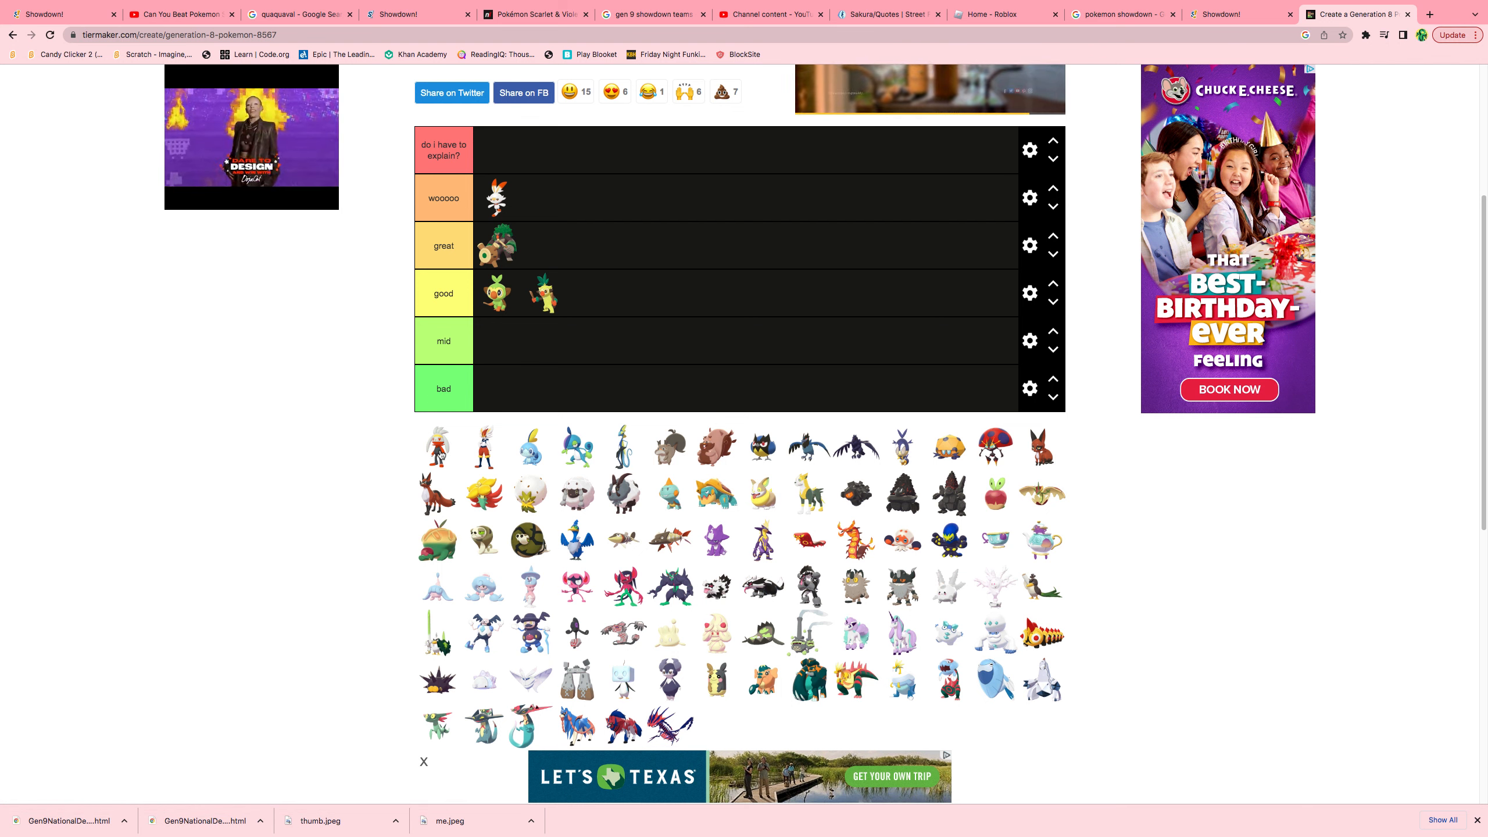
drag(438, 448, 544, 198)
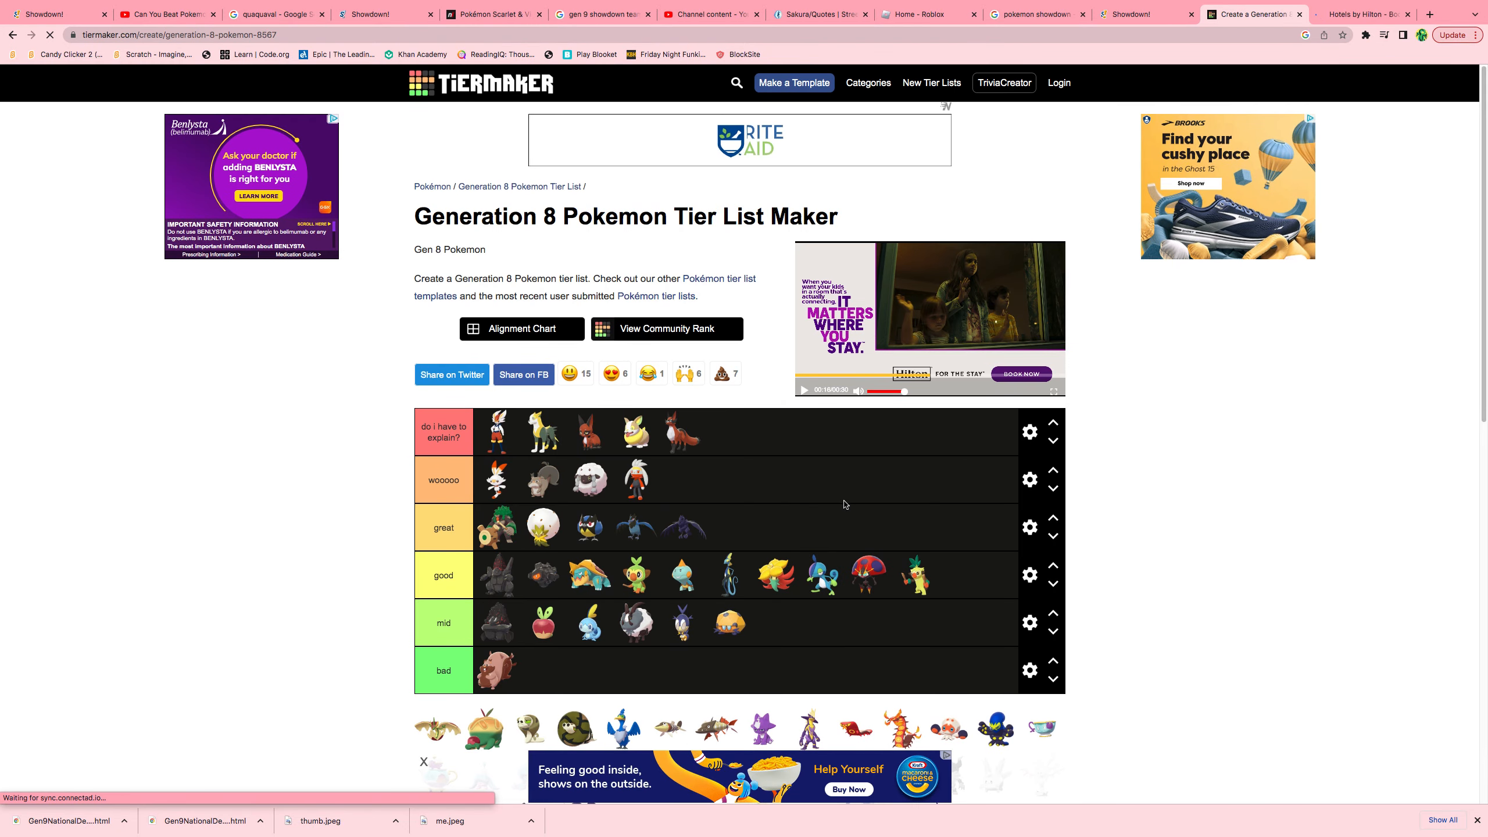
Drag another sprite from the pool into one of the top tier rows.
scroll(down, 3)
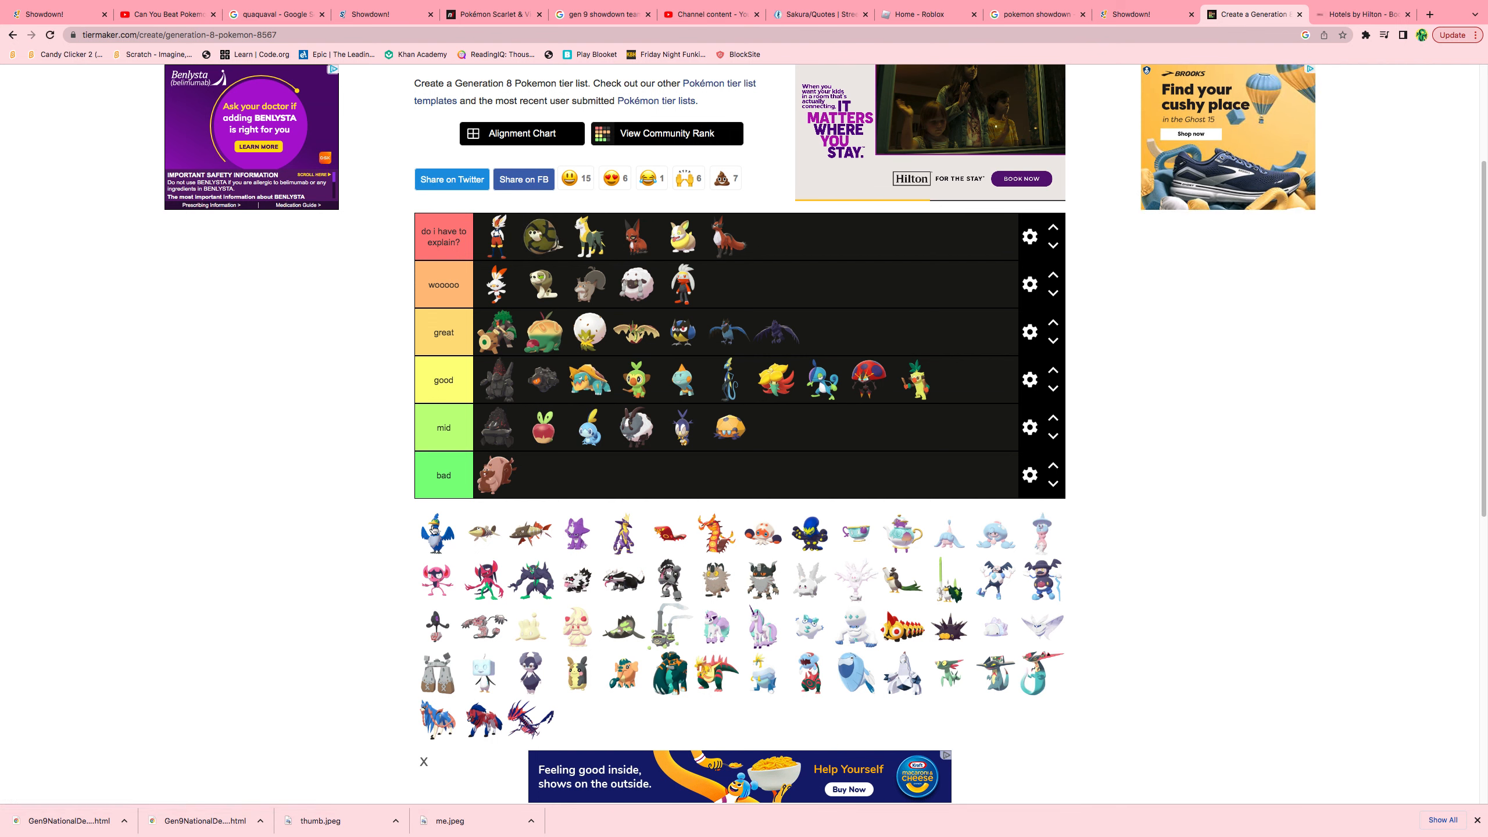
drag(437, 533, 541, 474)
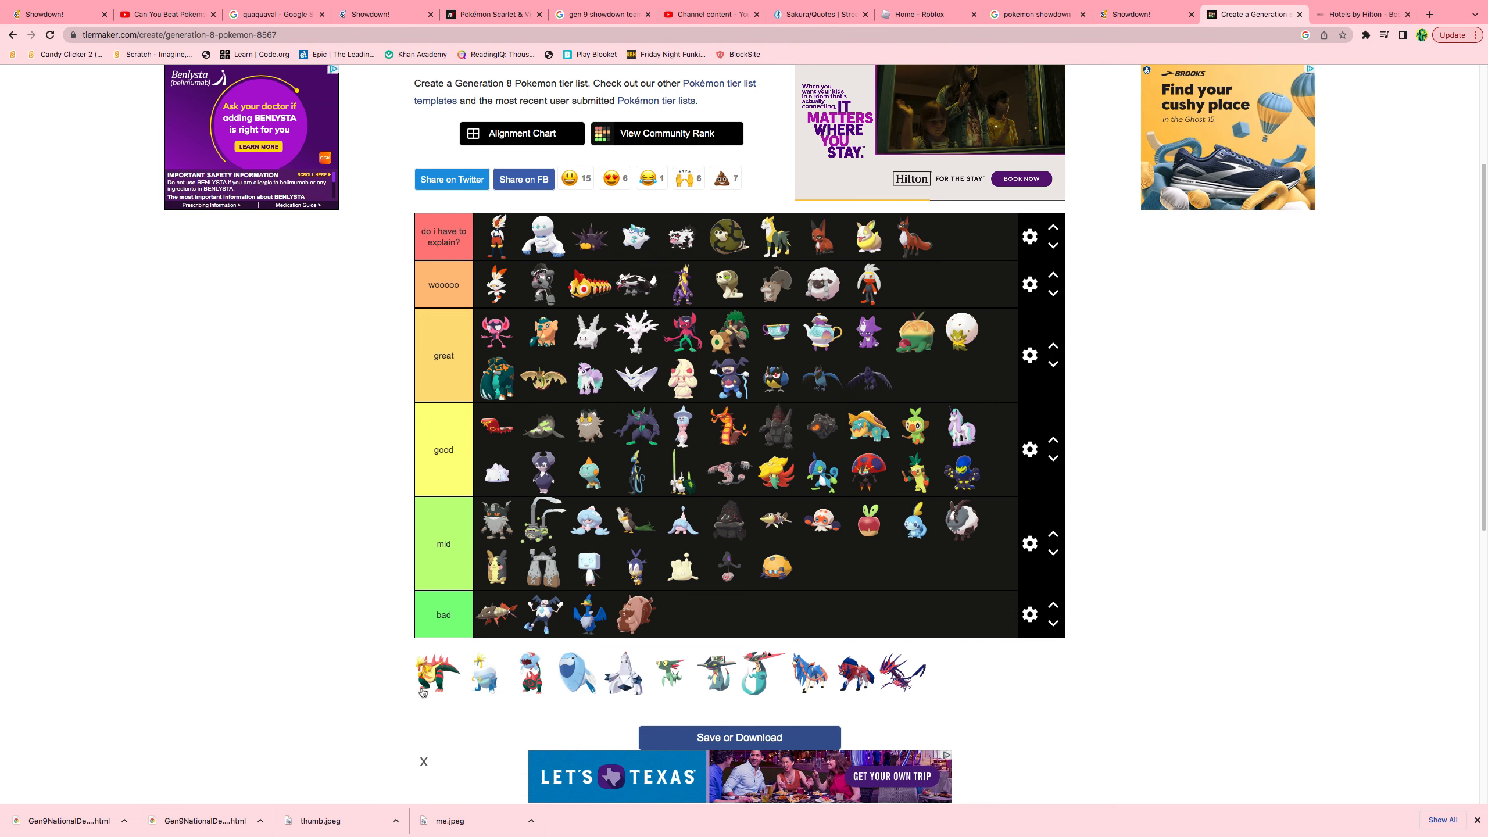
mouse_move(403, 706)
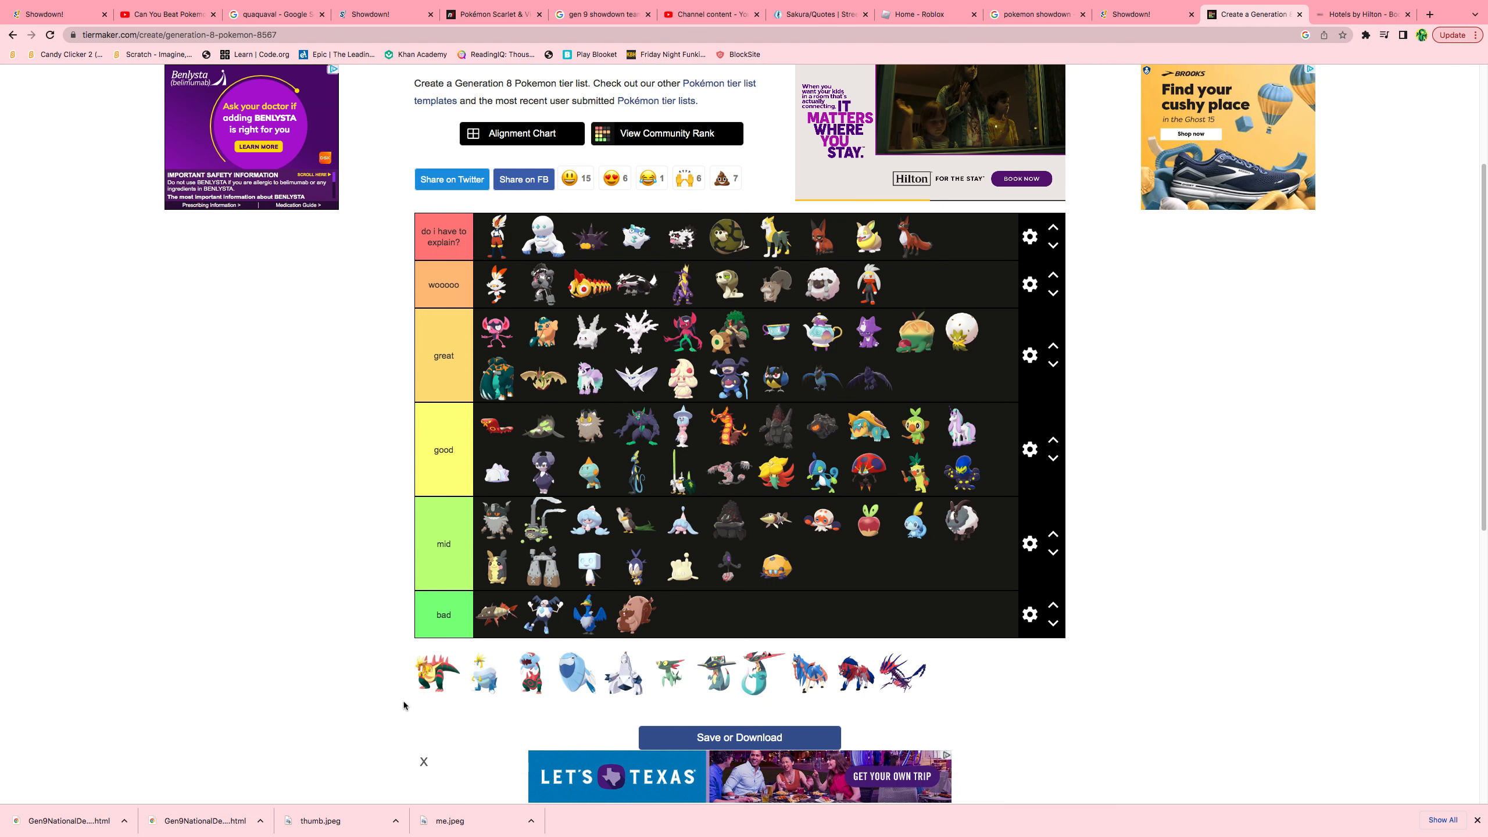